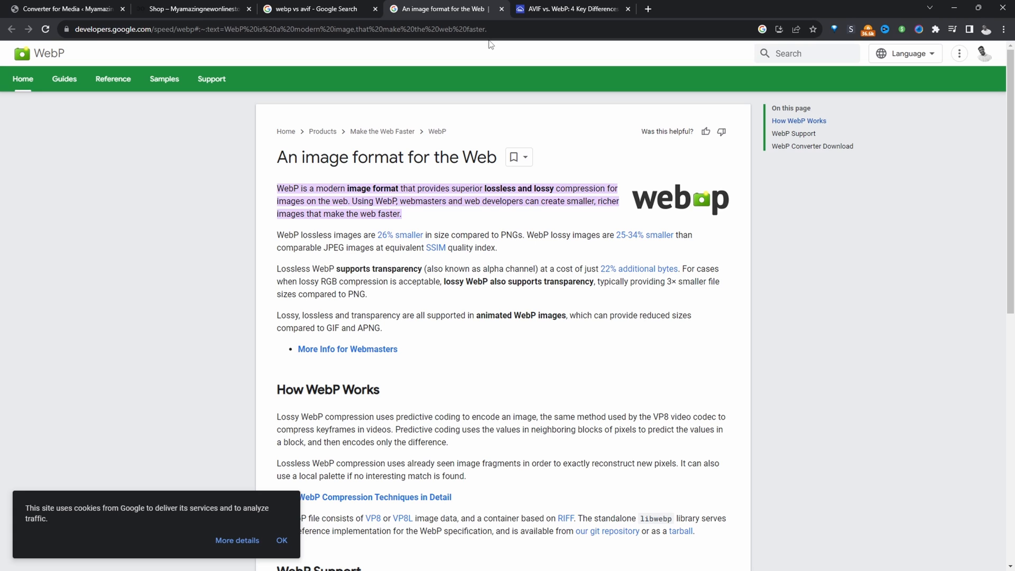
Step: Switch to the Cloudinary AVIF vs WebP article and select 'AVIF' in Browser Support
{"action": "left_click", "coordinate": [570, 8]}
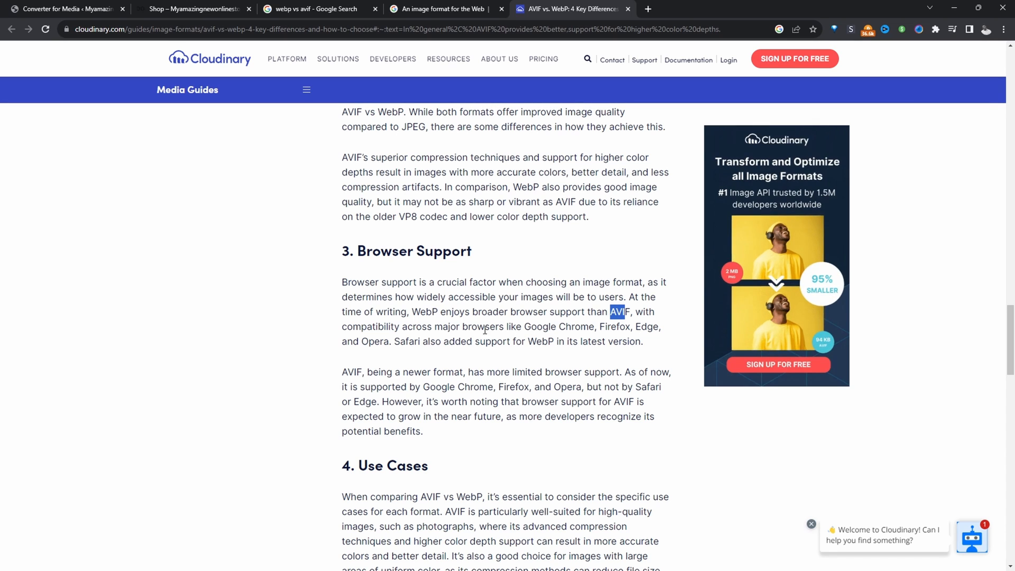
{"action": "double_click", "coordinate": [426, 311]}
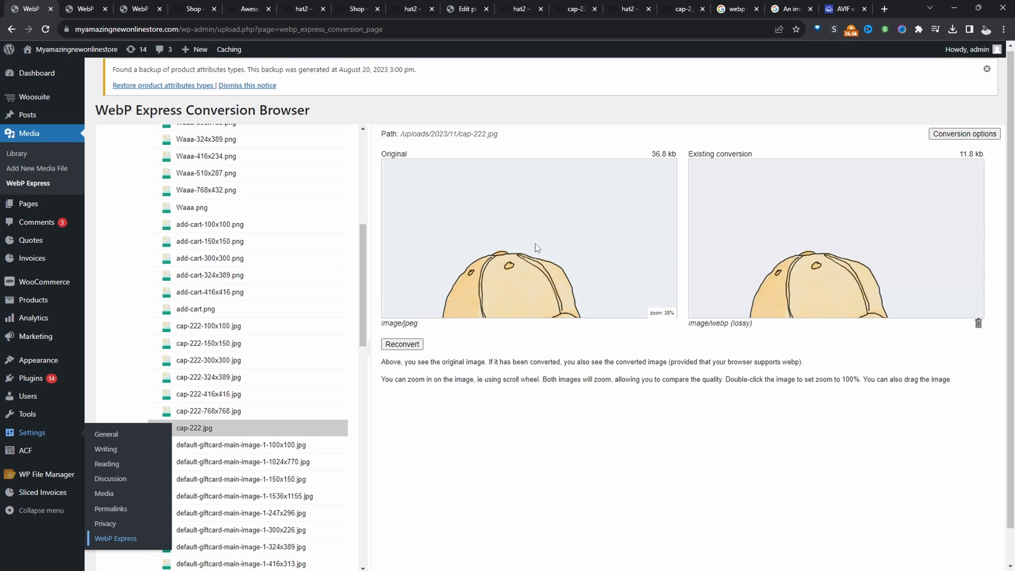
Step: Zoom the cap-222 preview to compare the 36.8 KB JPEG and 11.8 KB WebP
{"action": "scroll", "scroll_direction": "down", "scroll_amount": 3}
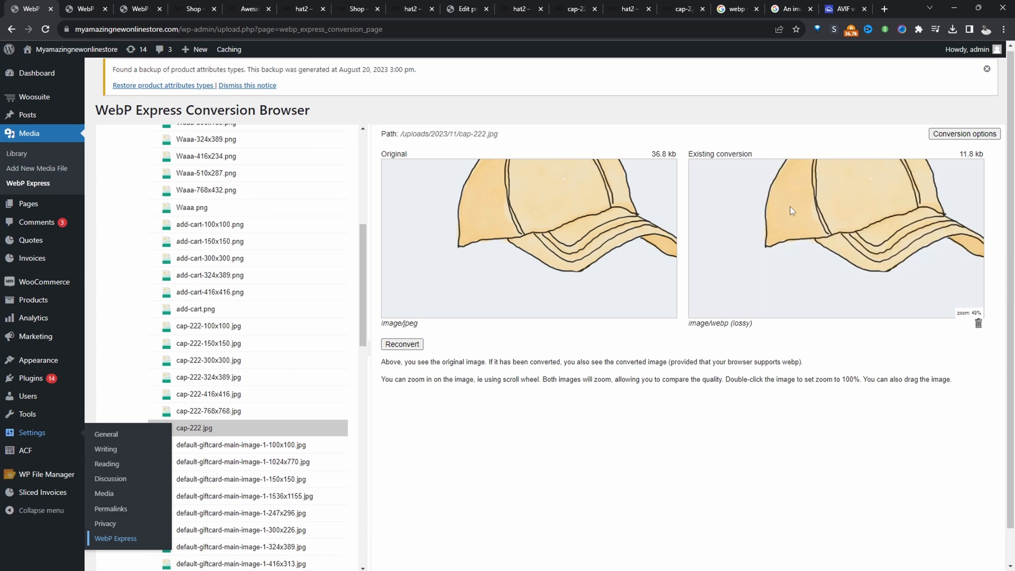
{"action": "mouse_move", "coordinate": [916, 245]}
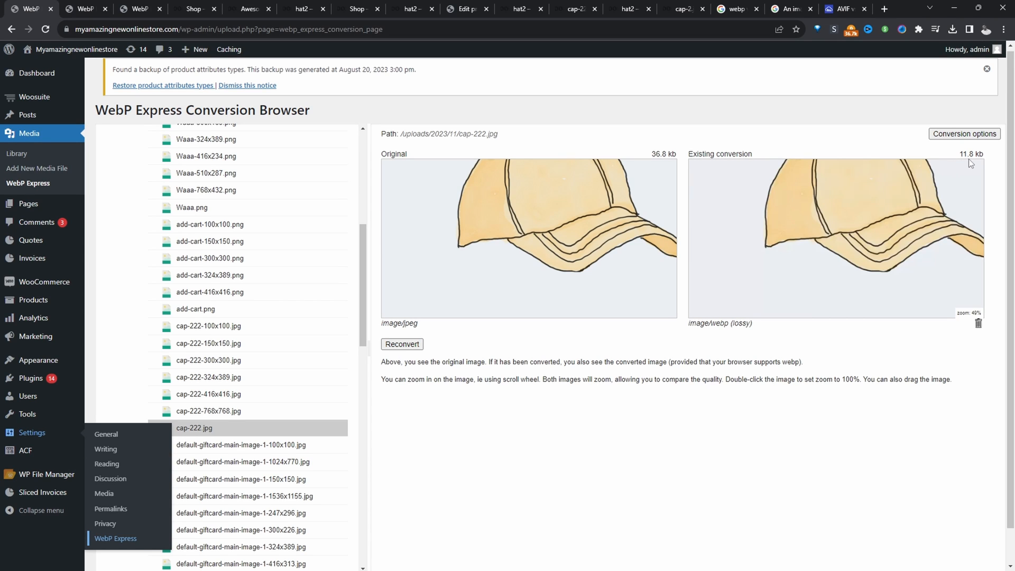
{"action": "mouse_move", "coordinate": [876, 227]}
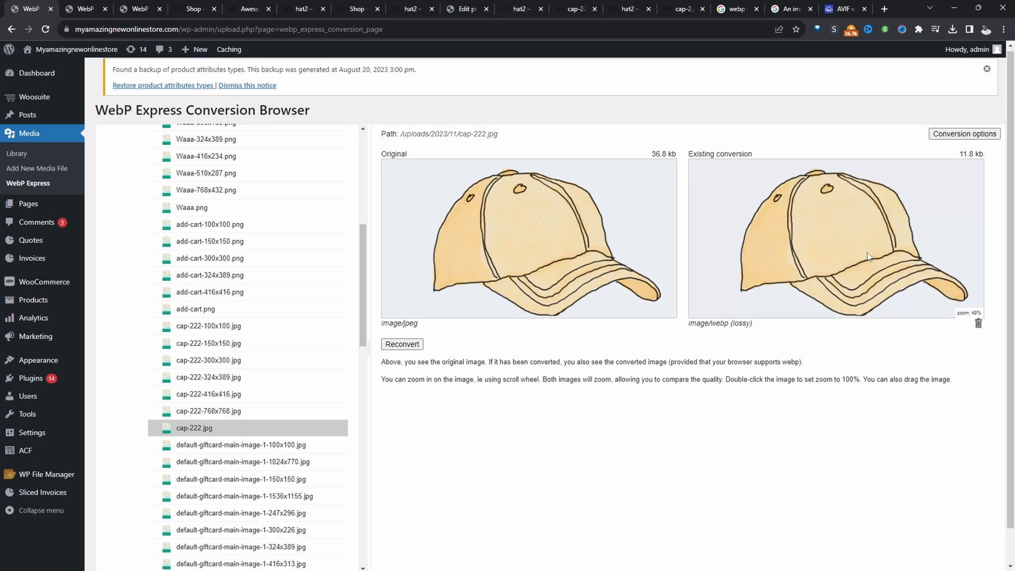
{"action": "mouse_move", "coordinate": [830, 252]}
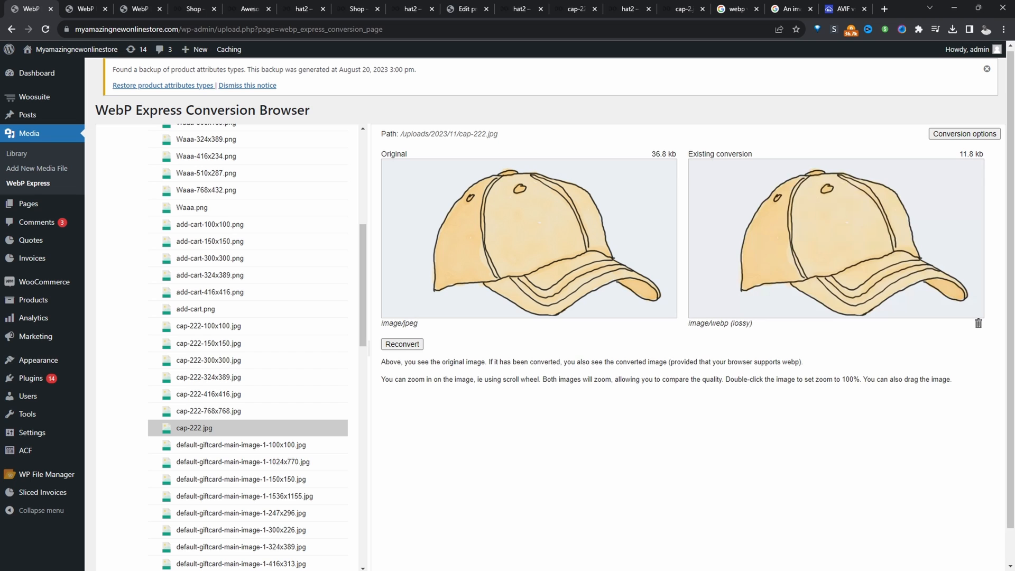
{"action": "mouse_move", "coordinate": [78, 444]}
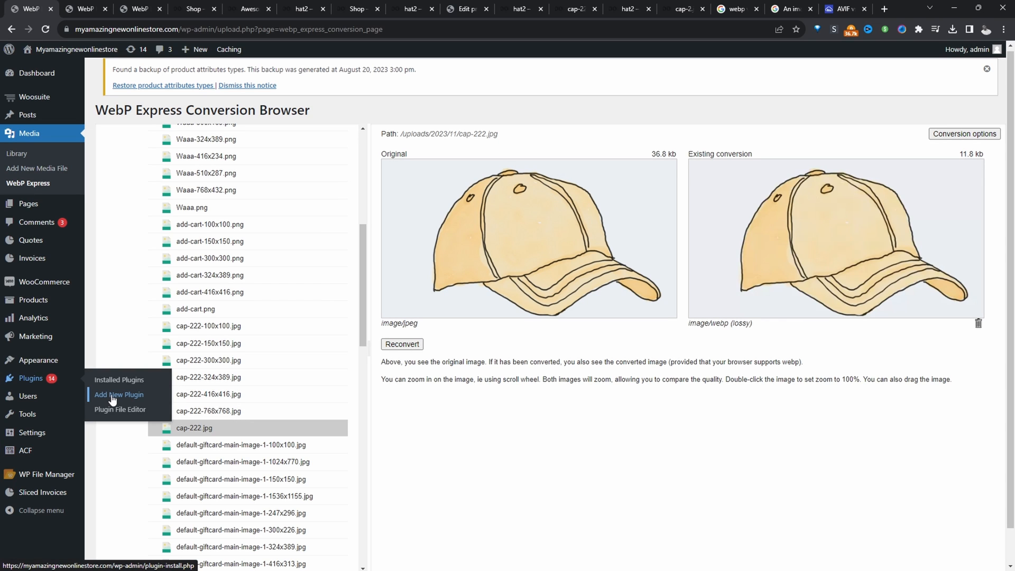
Step: Search new plugins for 'webp' to find WebP Express, then view Installed Plugins
{"action": "left_click", "coordinate": [119, 394]}
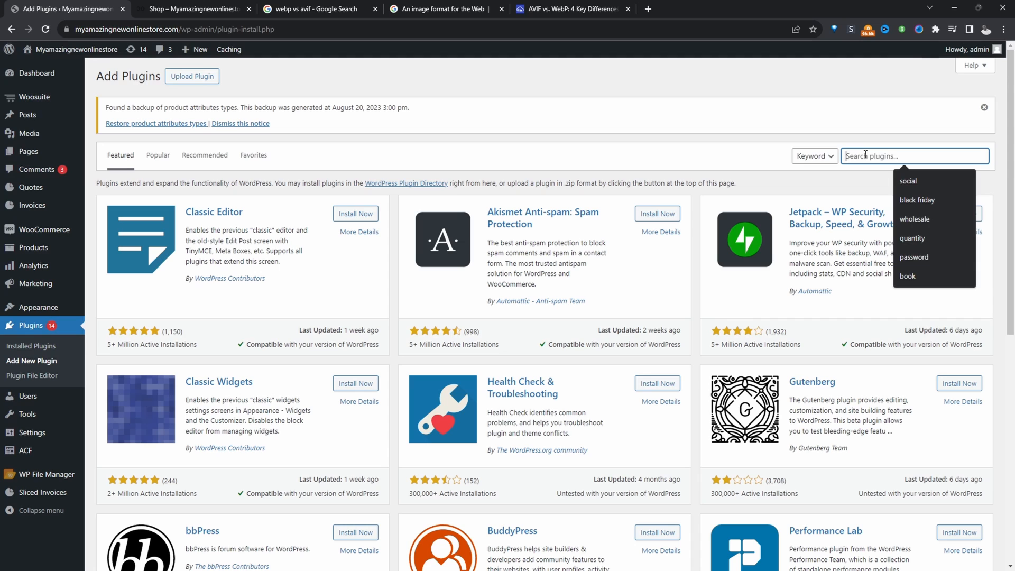
{"action": "type", "text": "webp"}
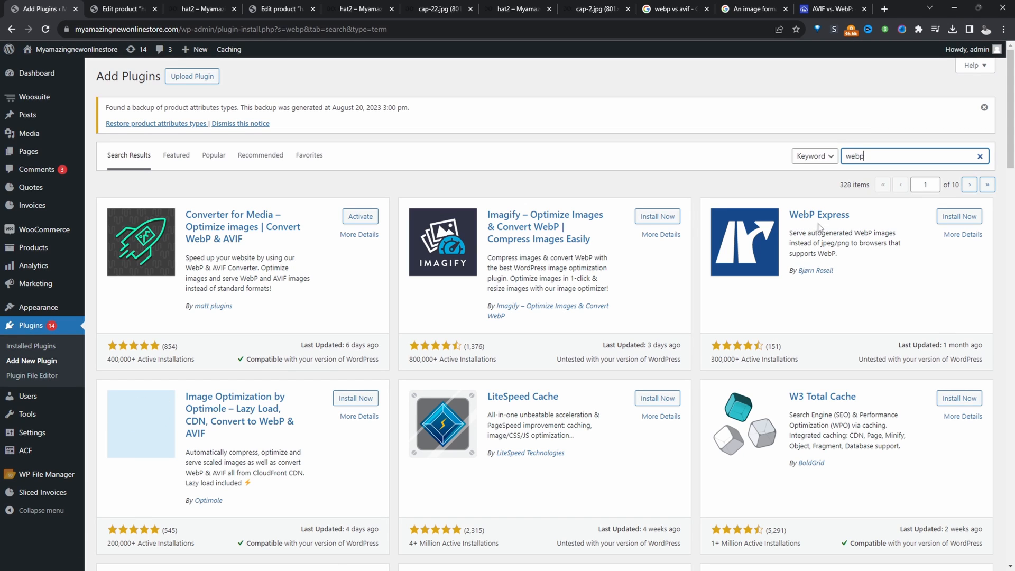
{"action": "left_click", "coordinate": [959, 217]}
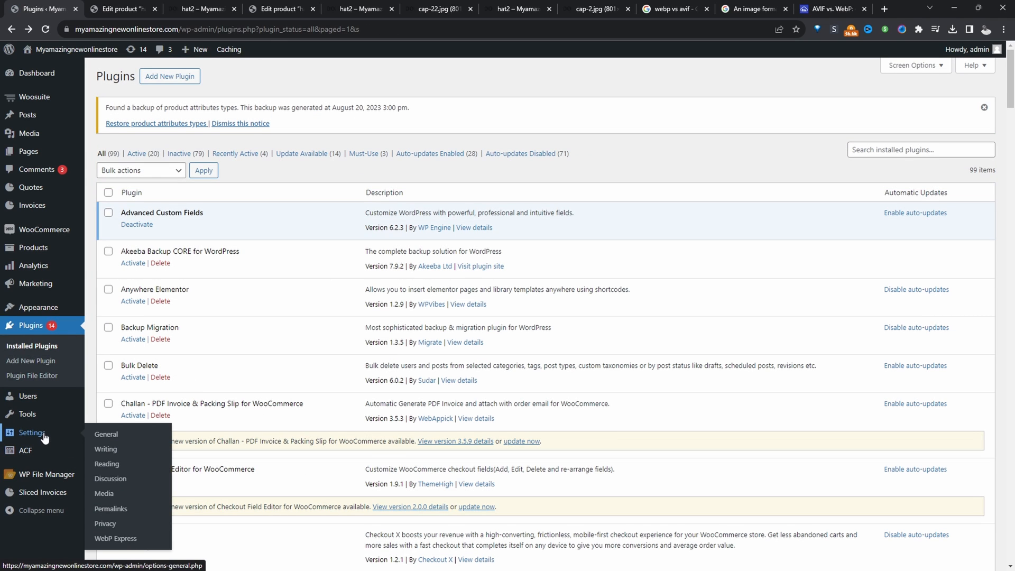
Step: In Settings > WebP Express, choose 'Uploads only' scope, keep Convert on upload, and save
{"action": "left_click", "coordinate": [115, 538]}
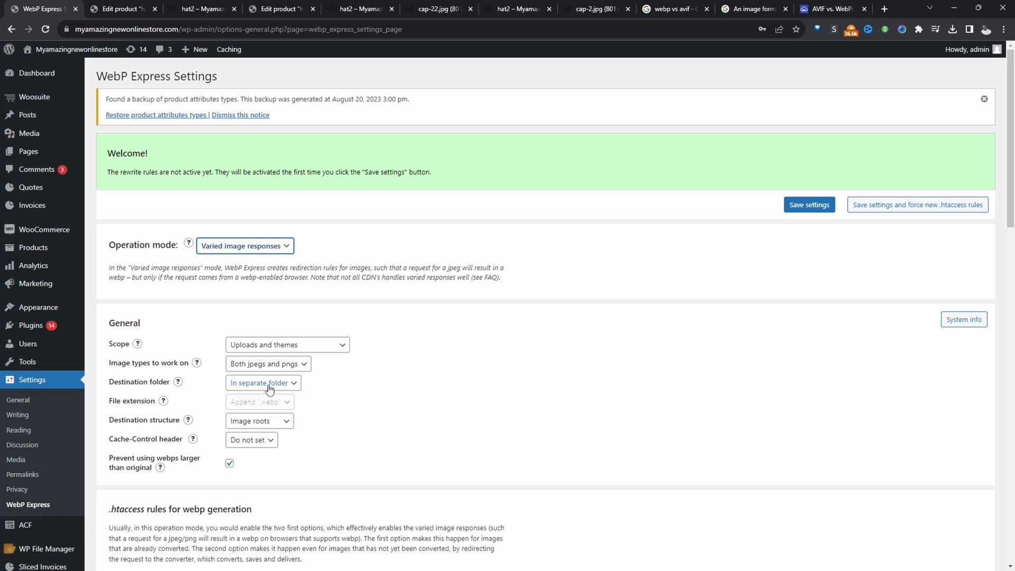
{"action": "left_click", "coordinate": [287, 344]}
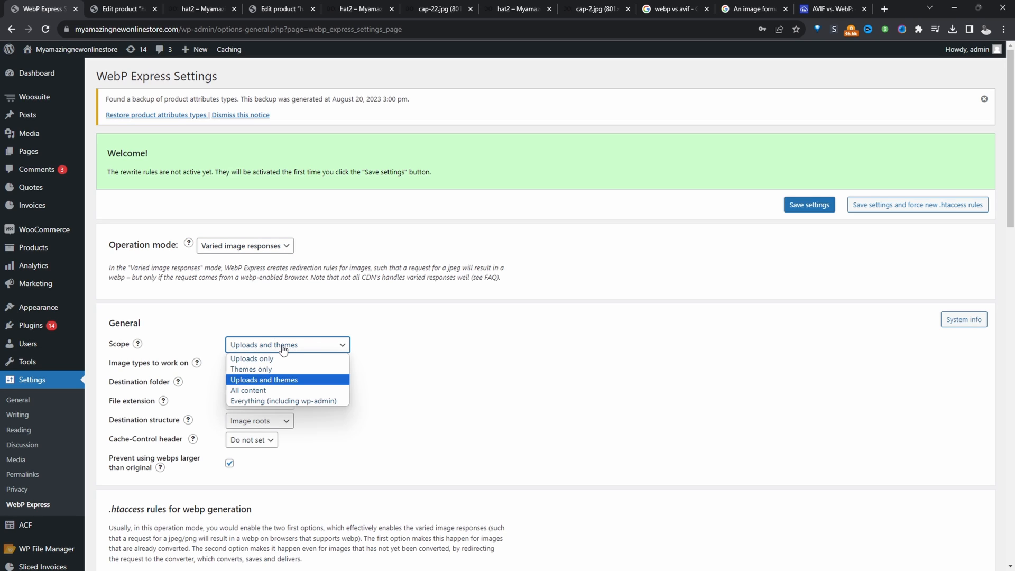
{"action": "left_click", "coordinate": [263, 379]}
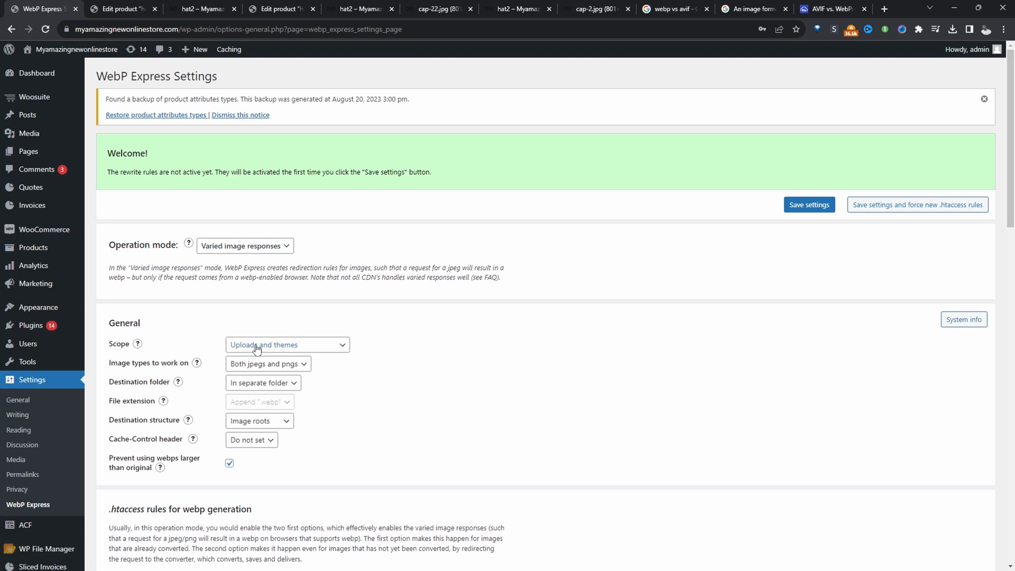
{"action": "left_click", "coordinate": [286, 344]}
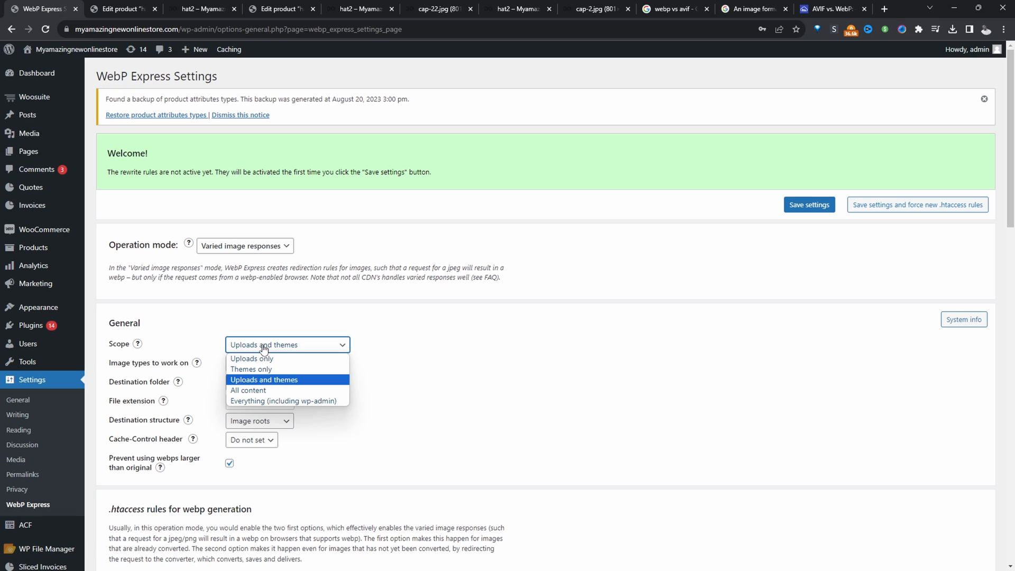
{"action": "mouse_move", "coordinate": [252, 359]}
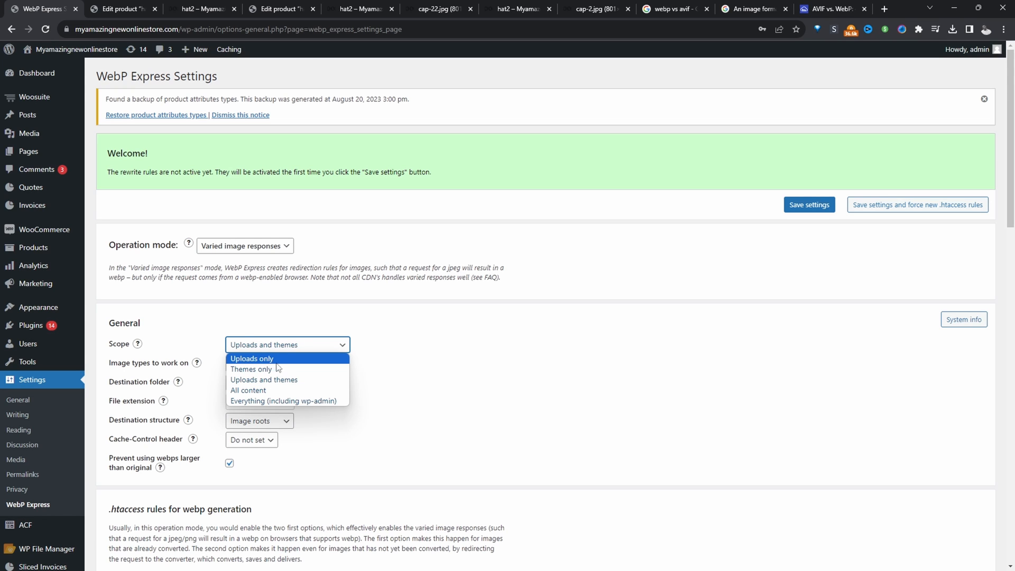
{"action": "left_click", "coordinate": [251, 358]}
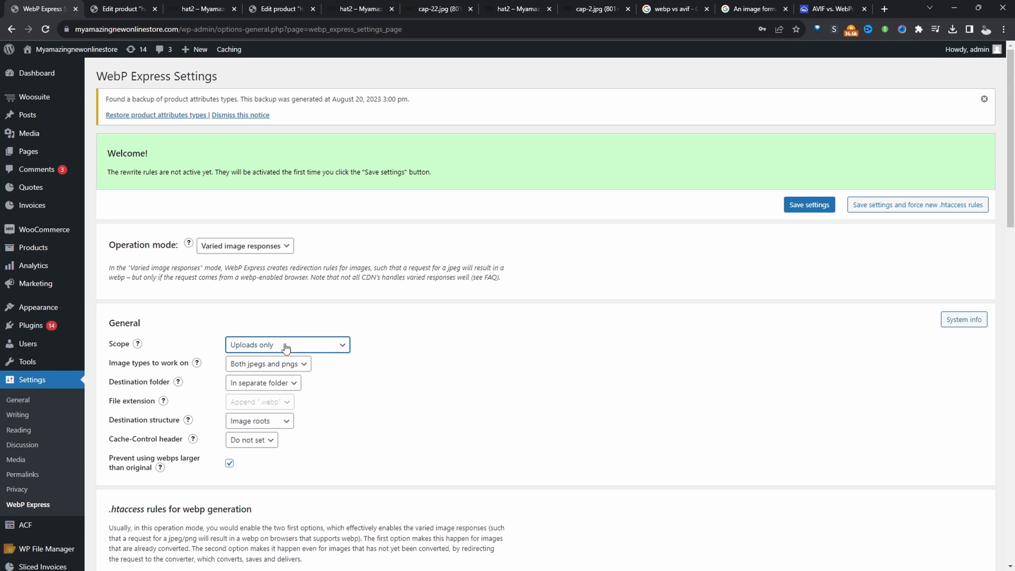
{"action": "left_click", "coordinate": [266, 363]}
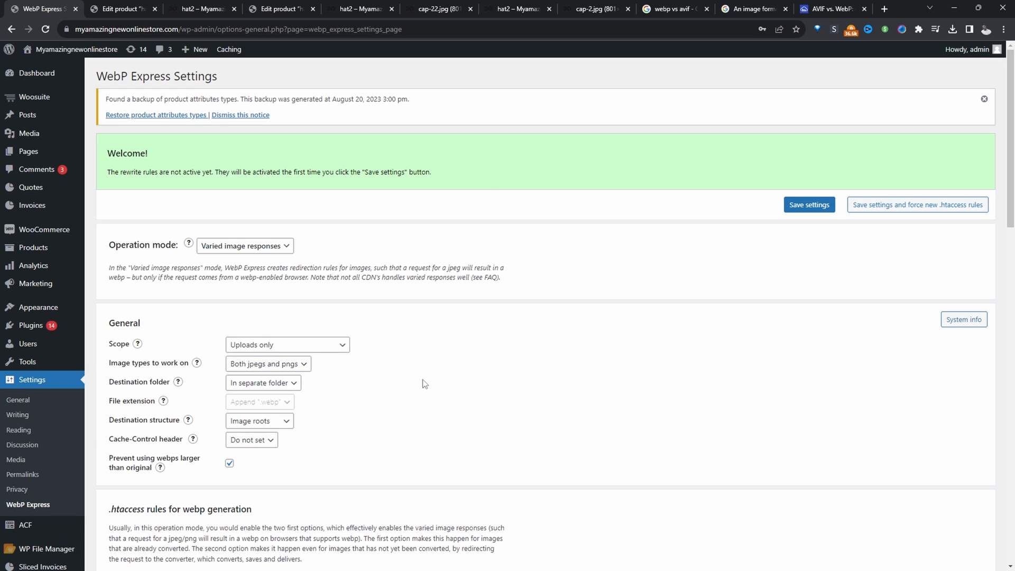
{"action": "scroll", "scroll_direction": "down", "scroll_amount": 3}
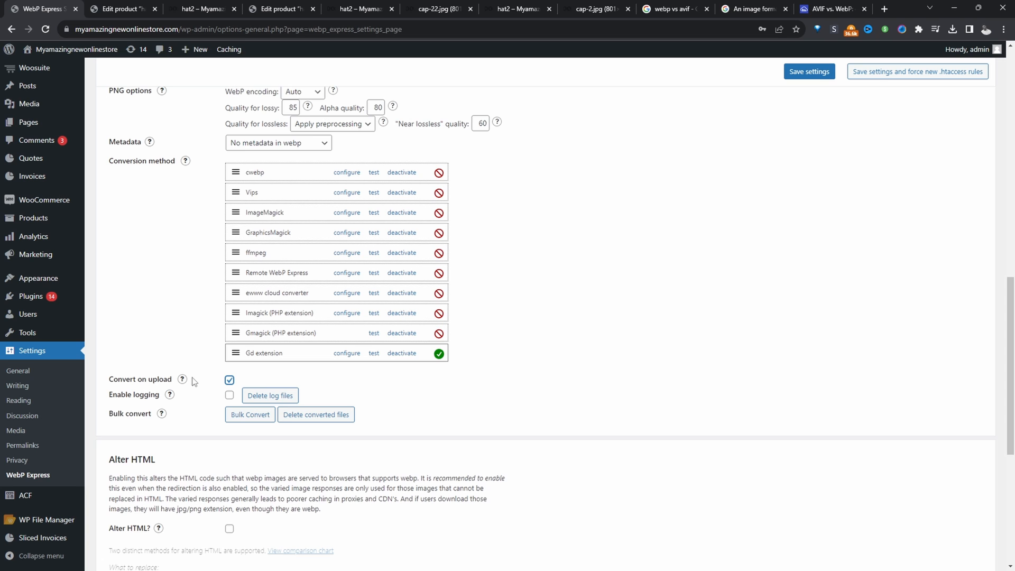
{"action": "left_click", "coordinate": [808, 71]}
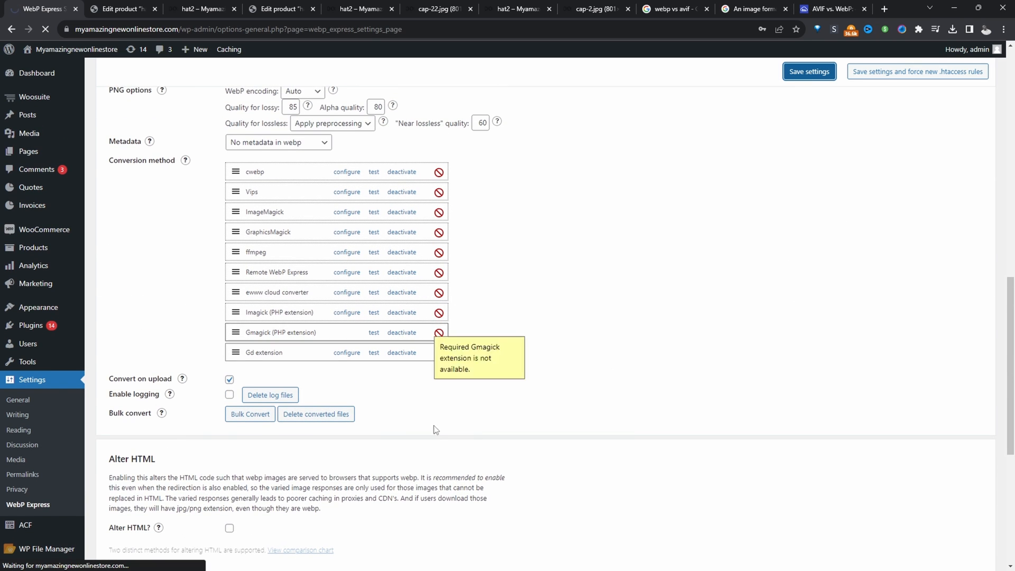
{"action": "left_click", "coordinate": [808, 72]}
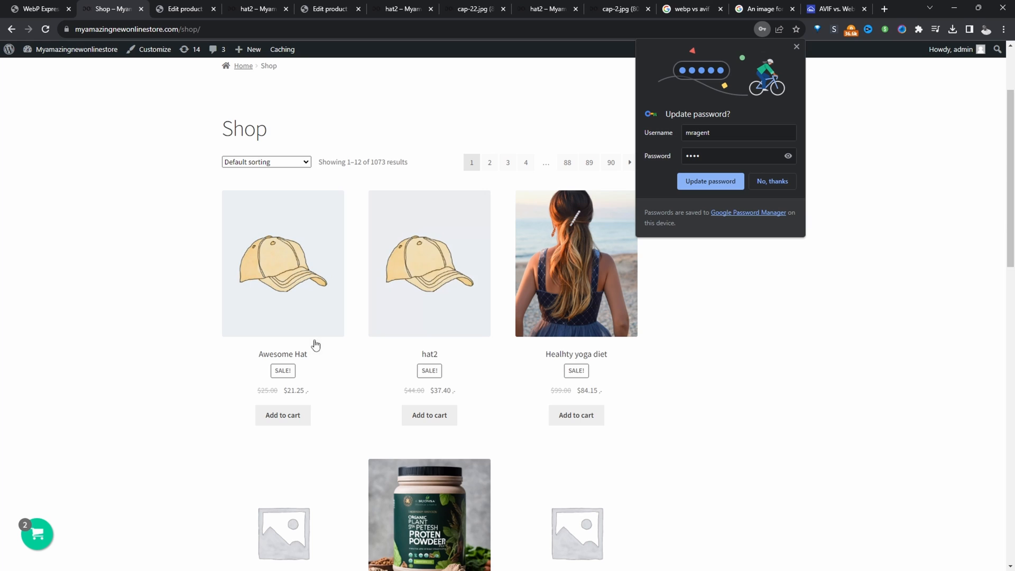
{"action": "mouse_move", "coordinate": [413, 295]}
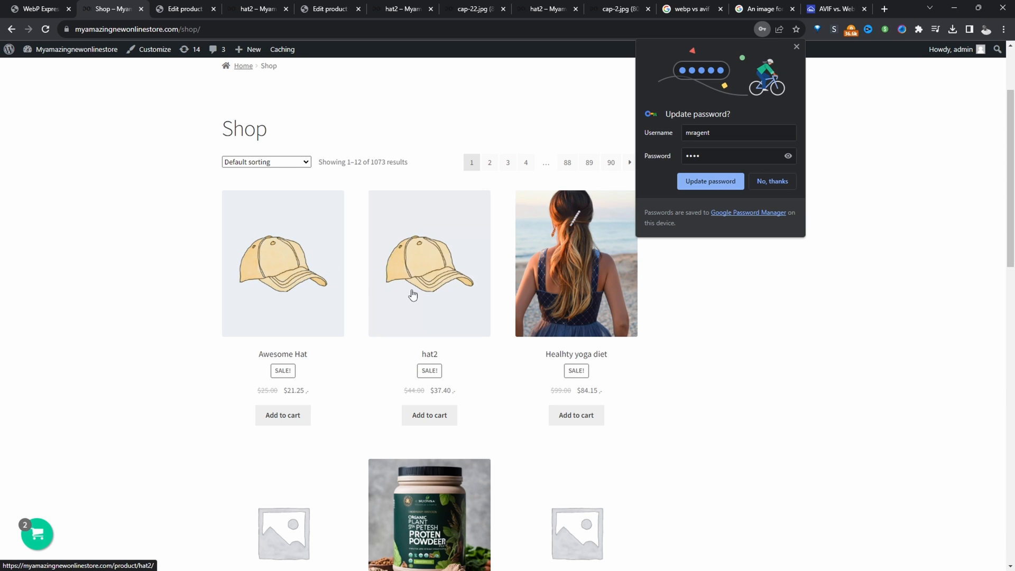
{"action": "mouse_move", "coordinate": [378, 301]}
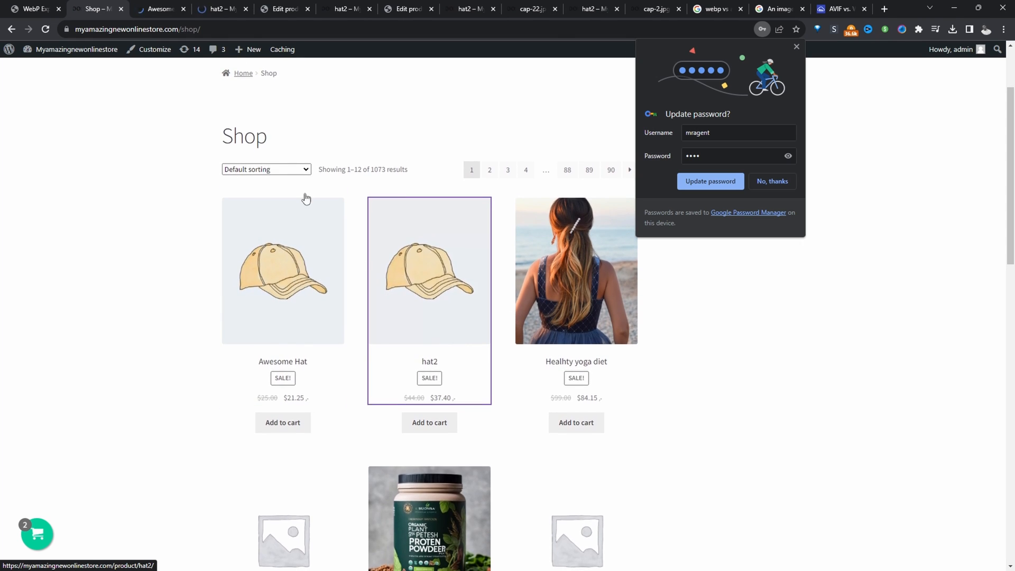
Step: Open the hat2 product from the Shop listing and load its Edit Product screen
{"action": "left_click", "coordinate": [220, 9]}
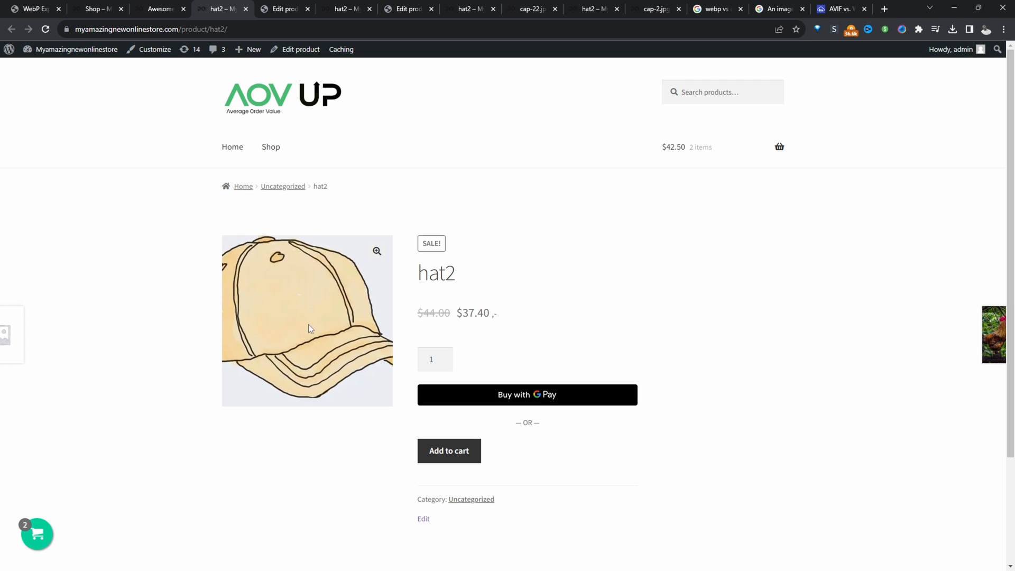
{"action": "left_click", "coordinate": [299, 49]}
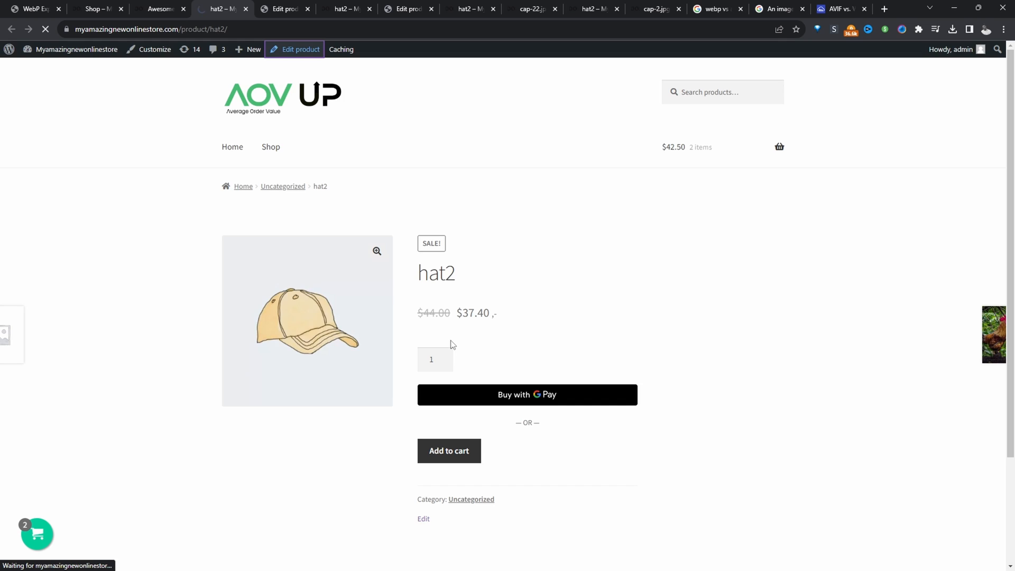
{"action": "left_click", "coordinate": [300, 49]}
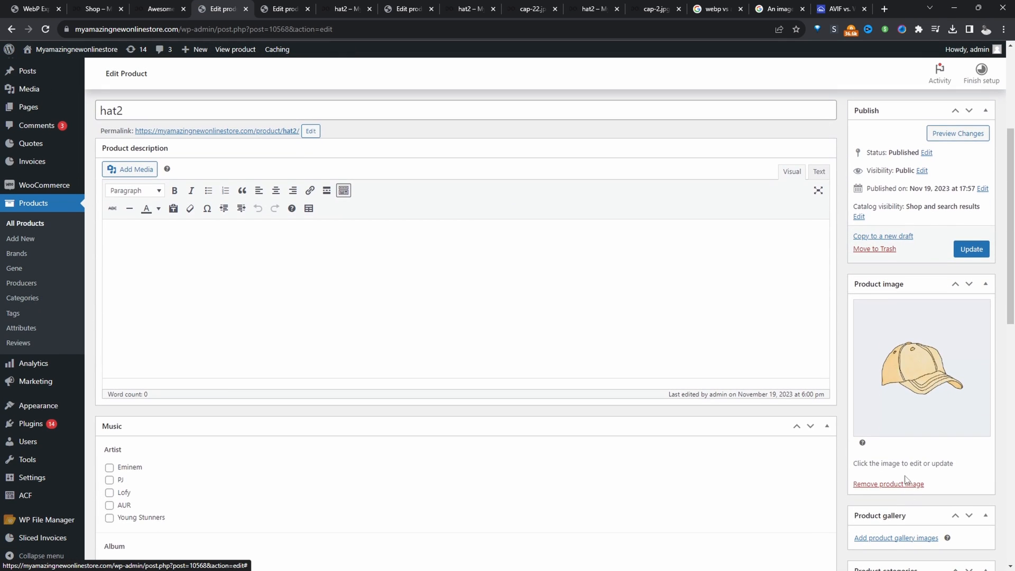
Step: Permanently delete cap-22.jpg from hat2's image chooser and start selecting a replacement file
{"action": "left_click", "coordinate": [920, 367]}
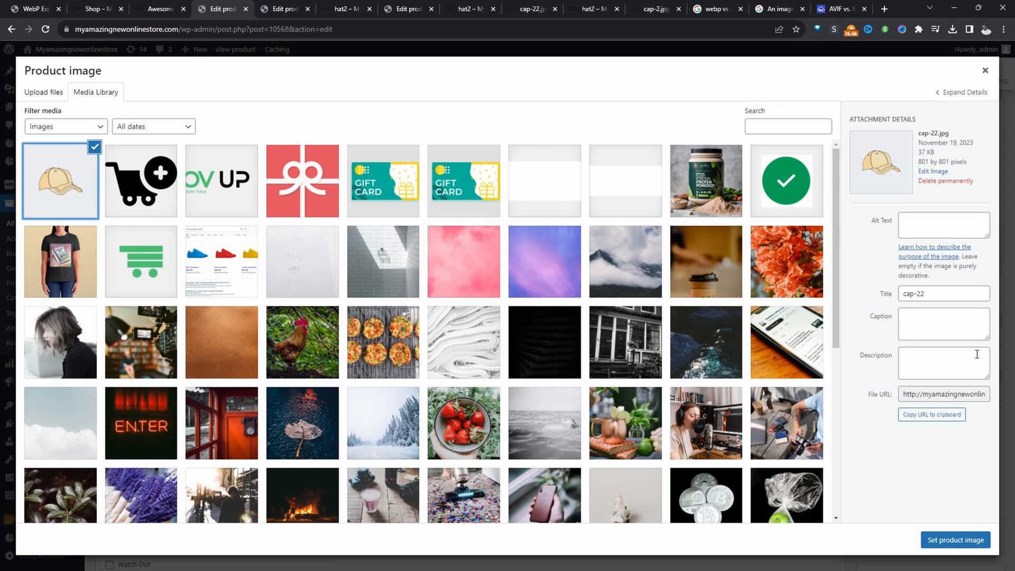
{"action": "left_click", "coordinate": [945, 181]}
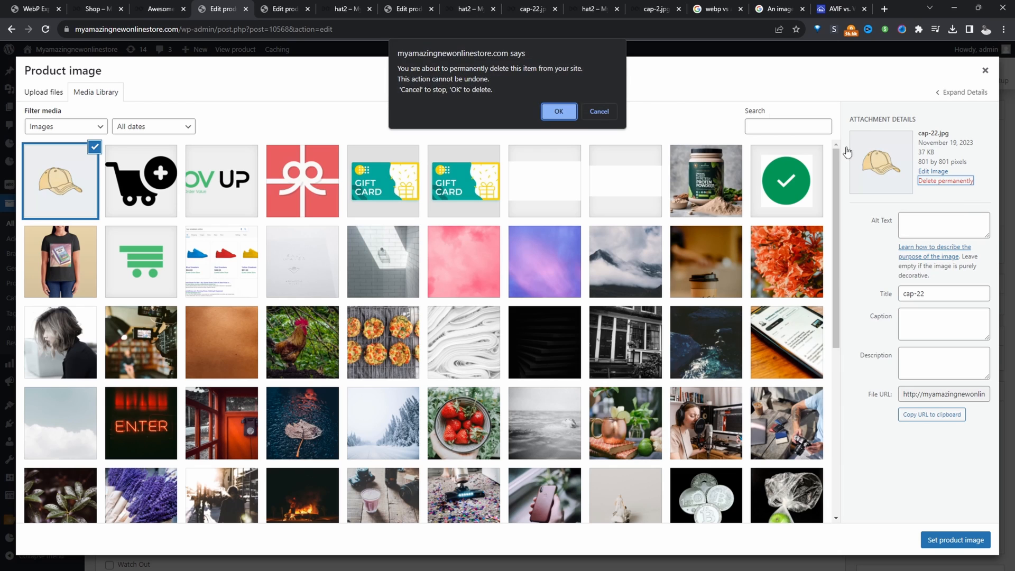
{"action": "left_click", "coordinate": [558, 111]}
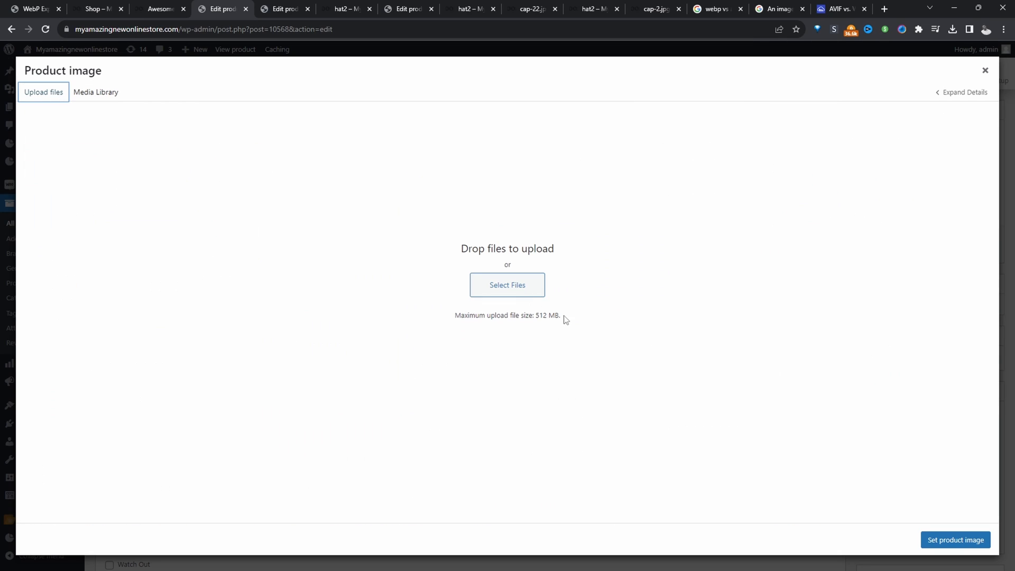
{"action": "left_click", "coordinate": [507, 285]}
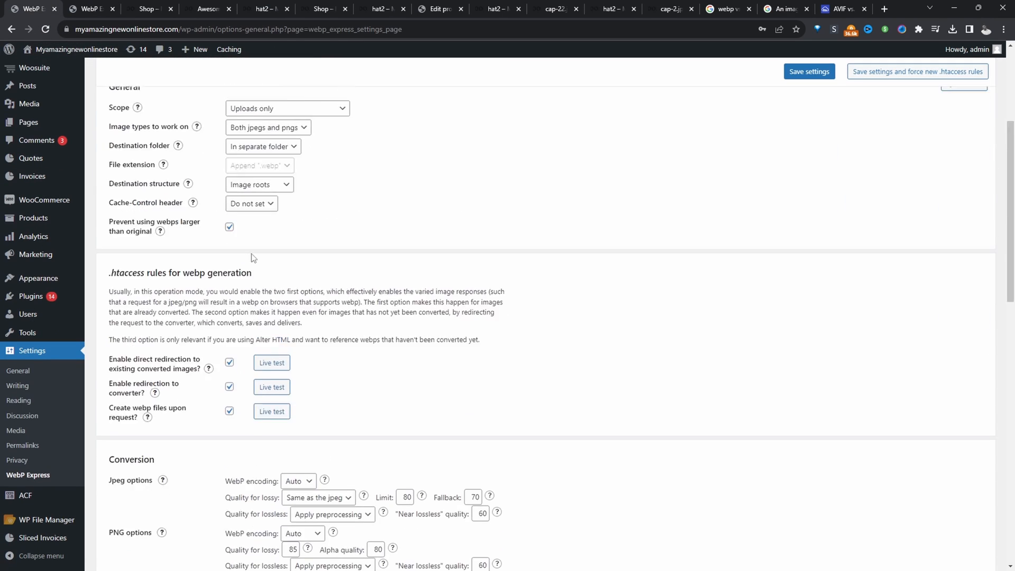
Step: Choose 'Replace image URLs' under Alter HTML and scroll down to save
{"action": "scroll", "scroll_direction": "down", "scroll_amount": 3}
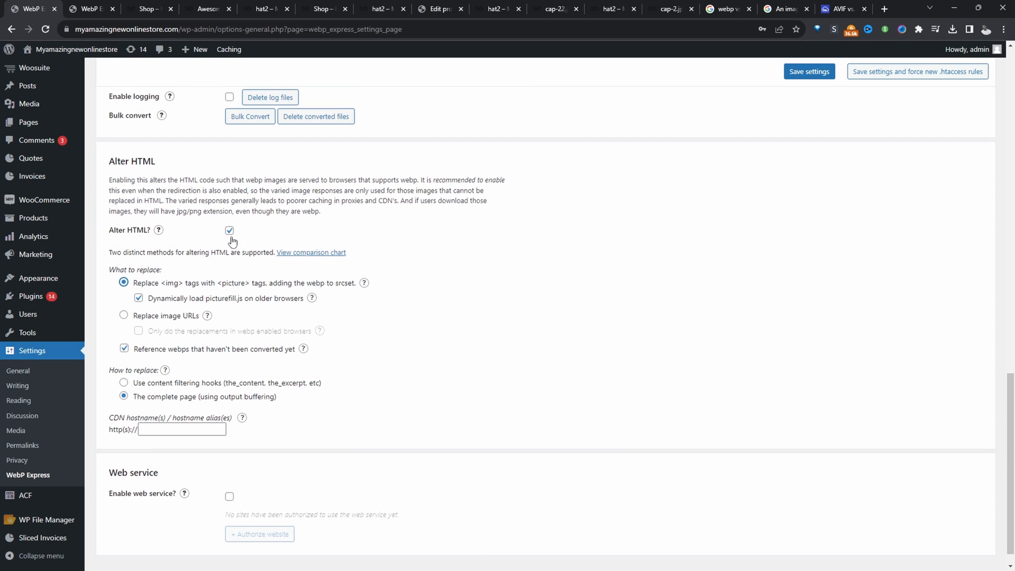
{"action": "mouse_move", "coordinate": [211, 274]}
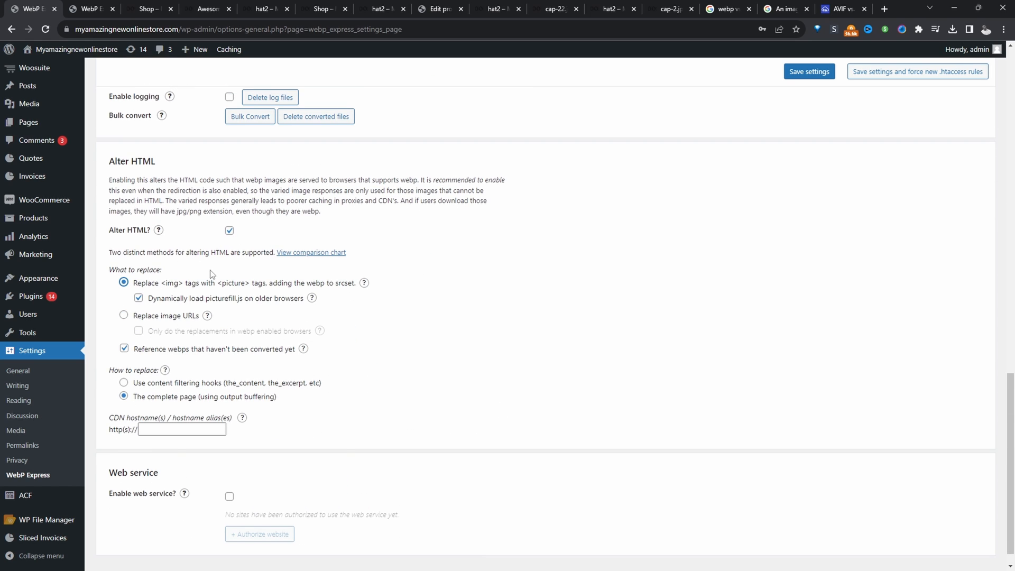
{"action": "left_click", "coordinate": [123, 315]}
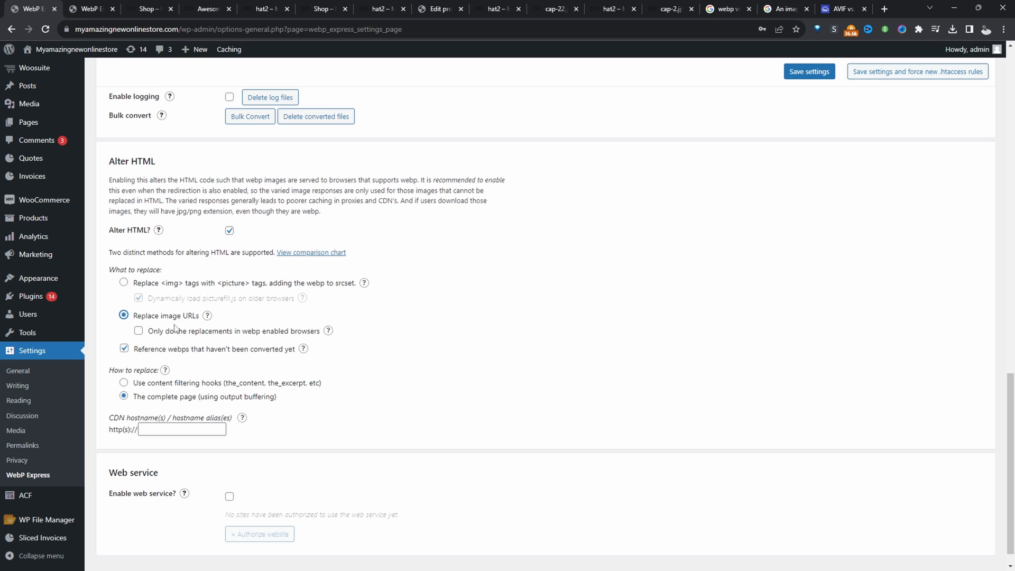
{"action": "scroll", "scroll_direction": "down", "scroll_amount": 3}
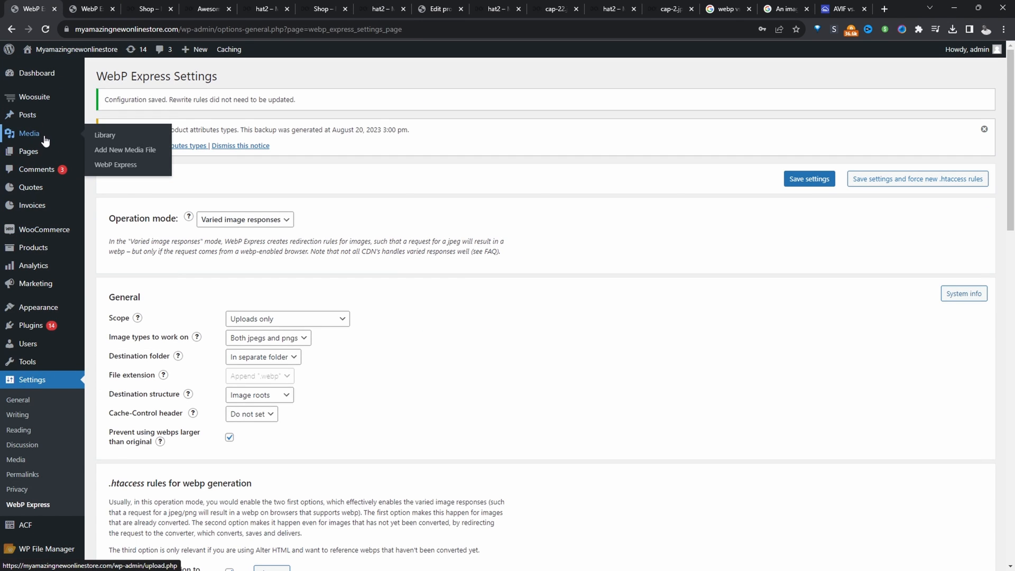
Step: In Media > WebP Express, browse uploads > 2023 > 11 and open cap-222.jpg
{"action": "left_click", "coordinate": [116, 164]}
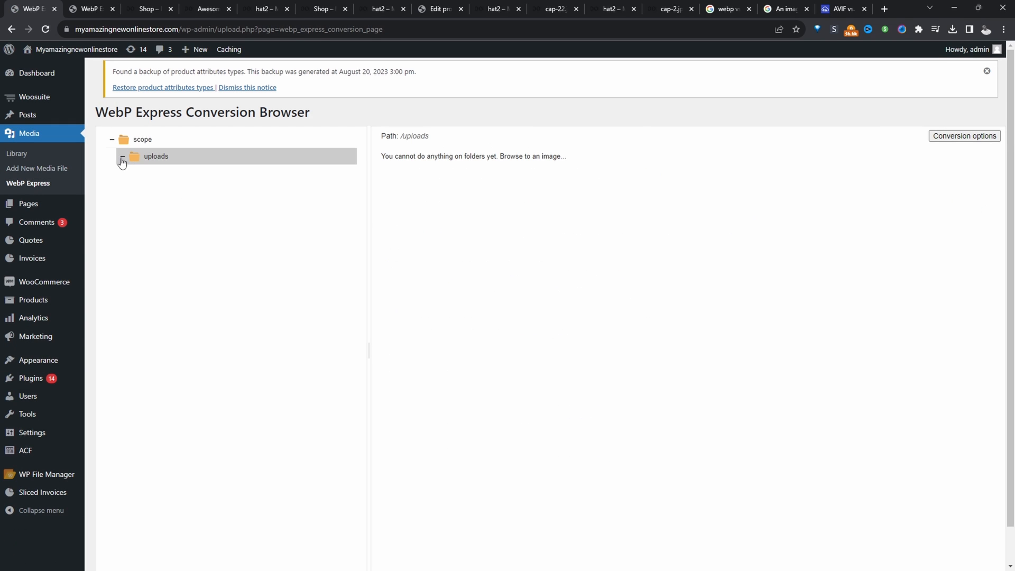
{"action": "left_click", "coordinate": [121, 156]}
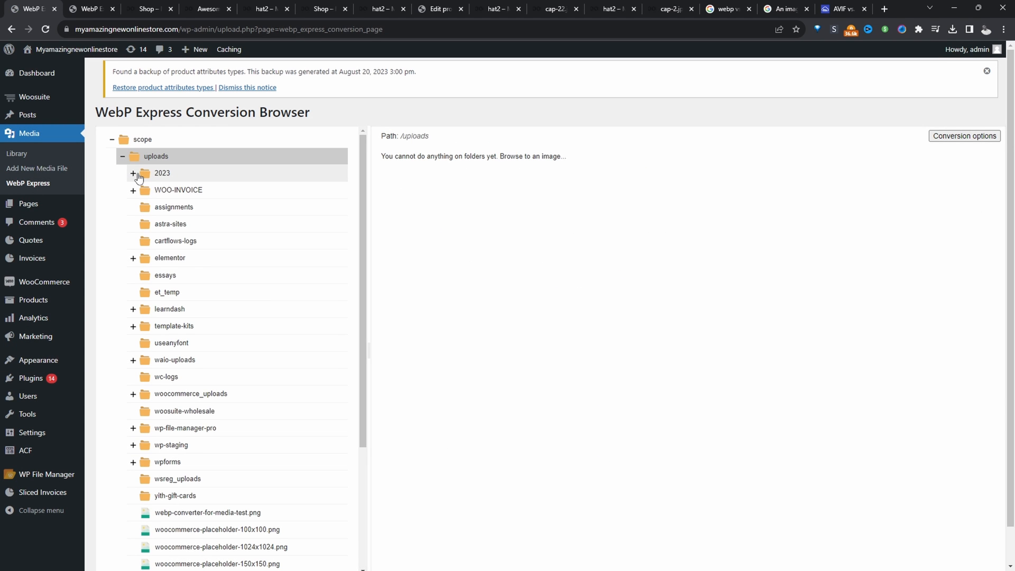
{"action": "left_click", "coordinate": [133, 172]}
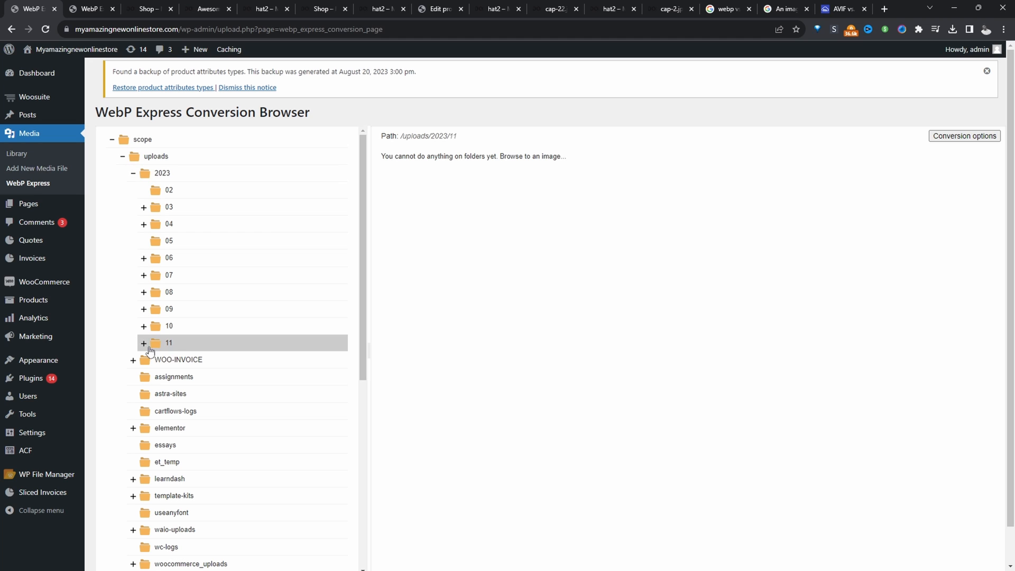
{"action": "left_click", "coordinate": [144, 342]}
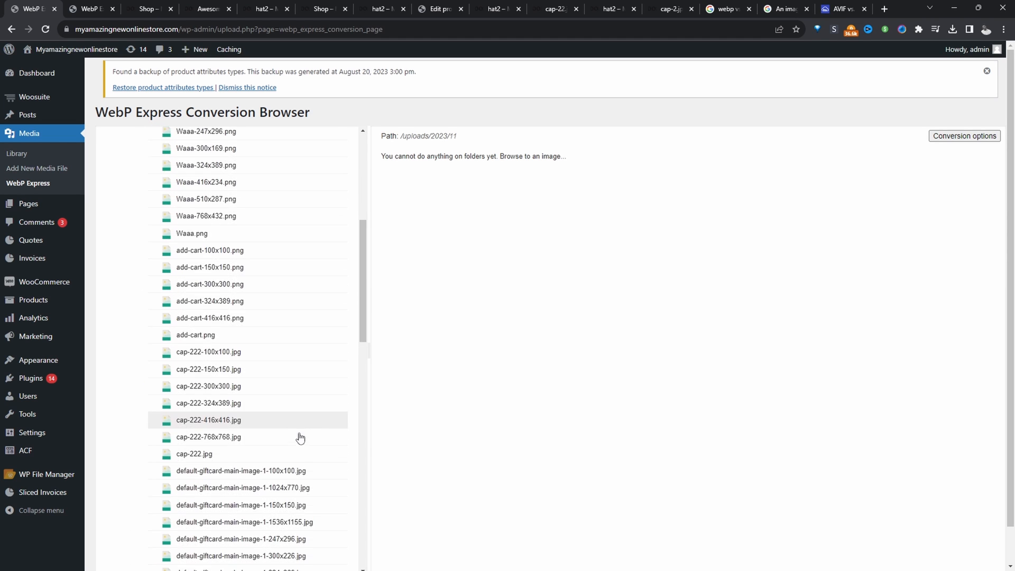
{"action": "left_click", "coordinate": [193, 453]}
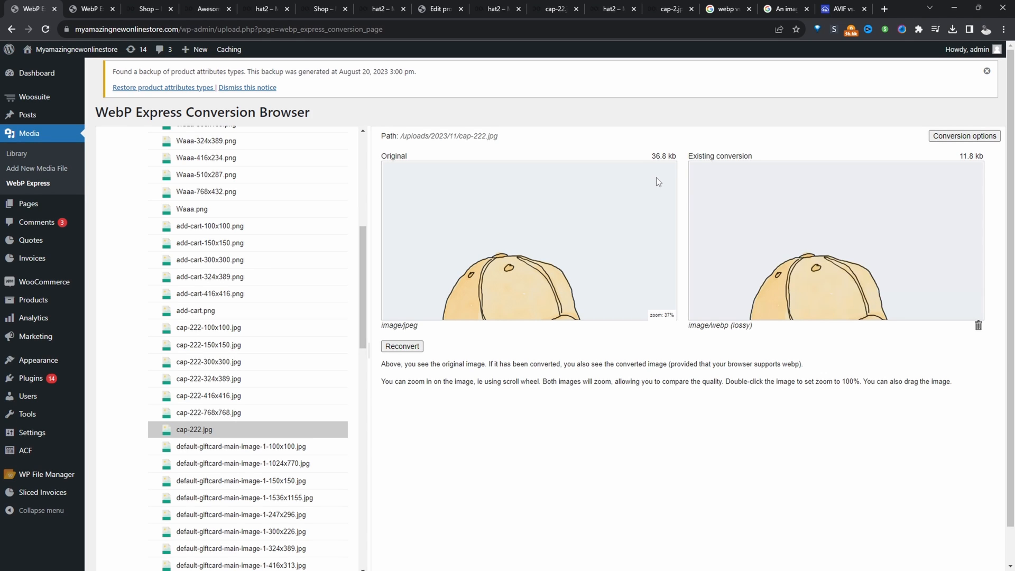
{"action": "mouse_move", "coordinate": [939, 240]}
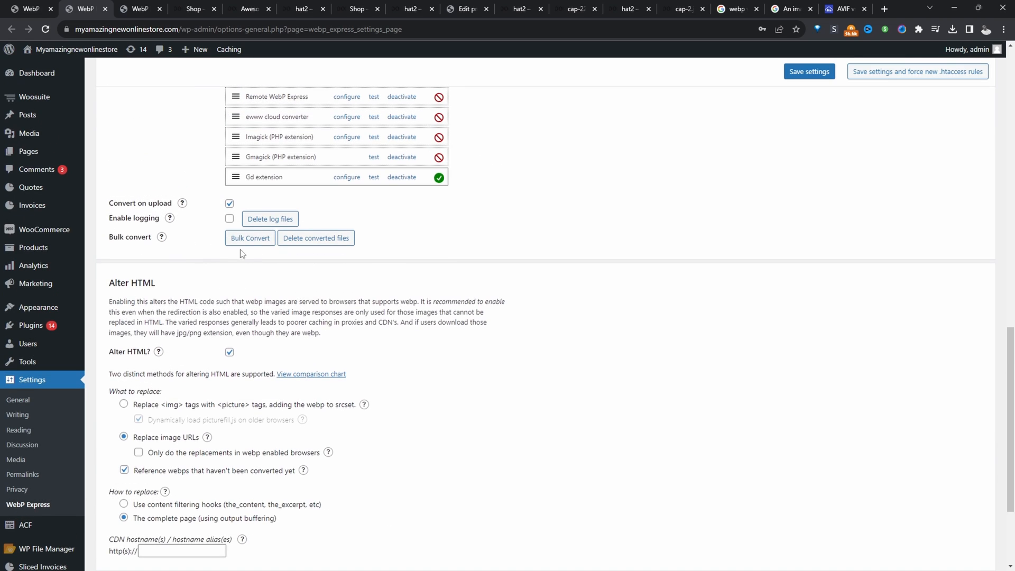
Step: Open Bulk Convert and start converting the 17,797 unconverted files
{"action": "left_click", "coordinate": [249, 237]}
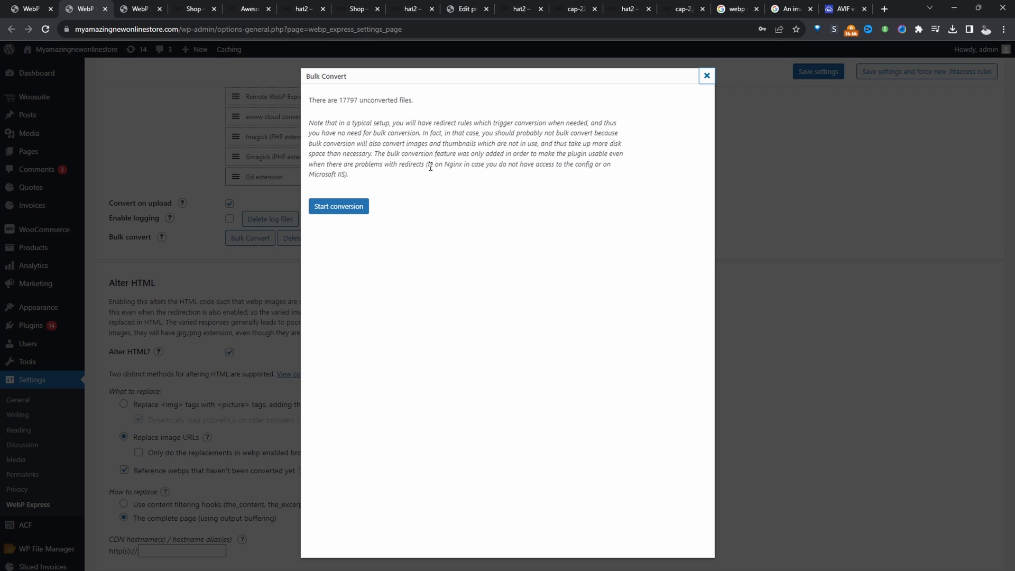
{"action": "left_click", "coordinate": [338, 205]}
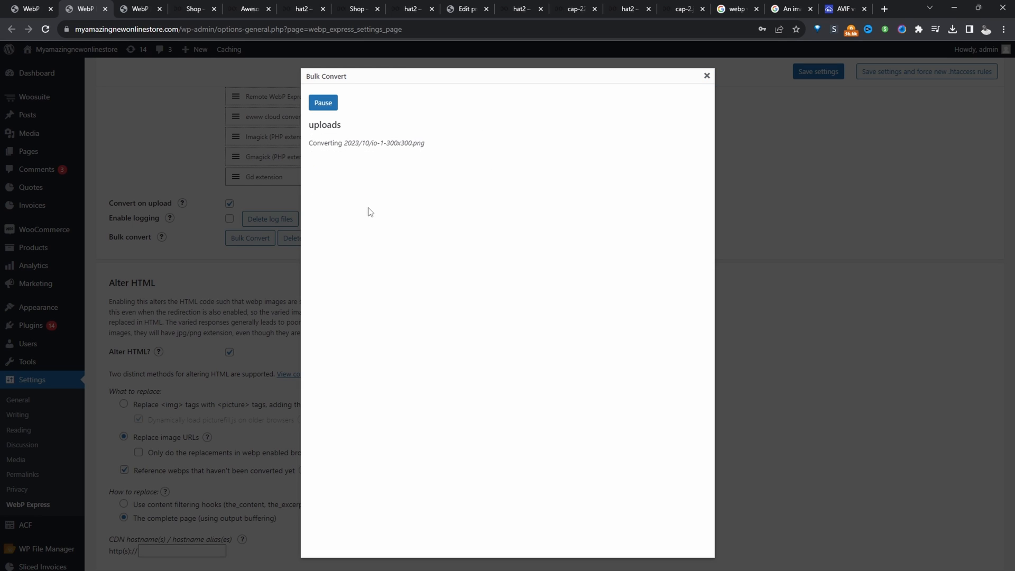